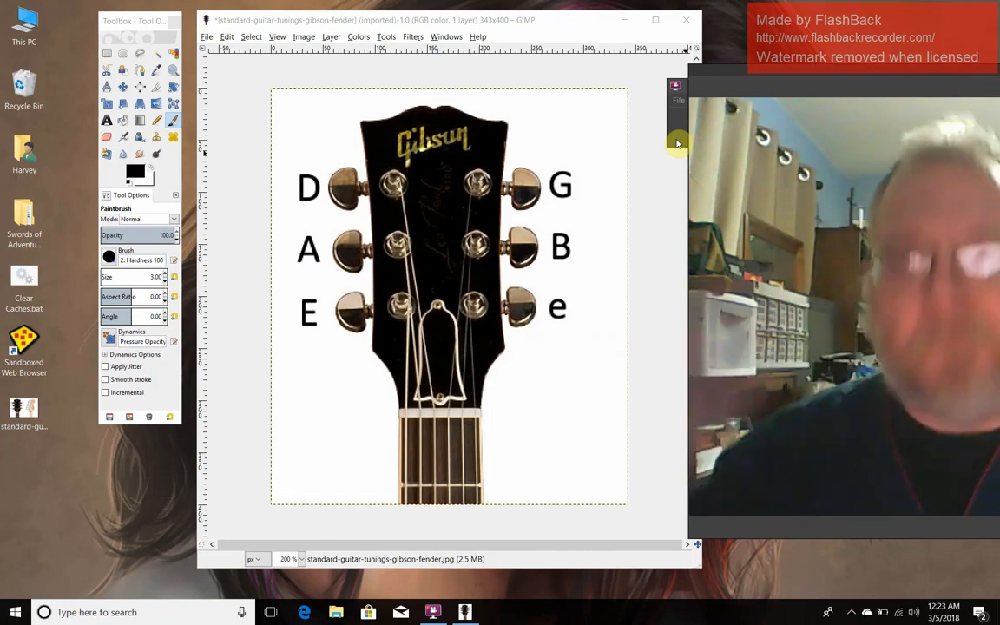
pyautogui.moveTo(583, 187)
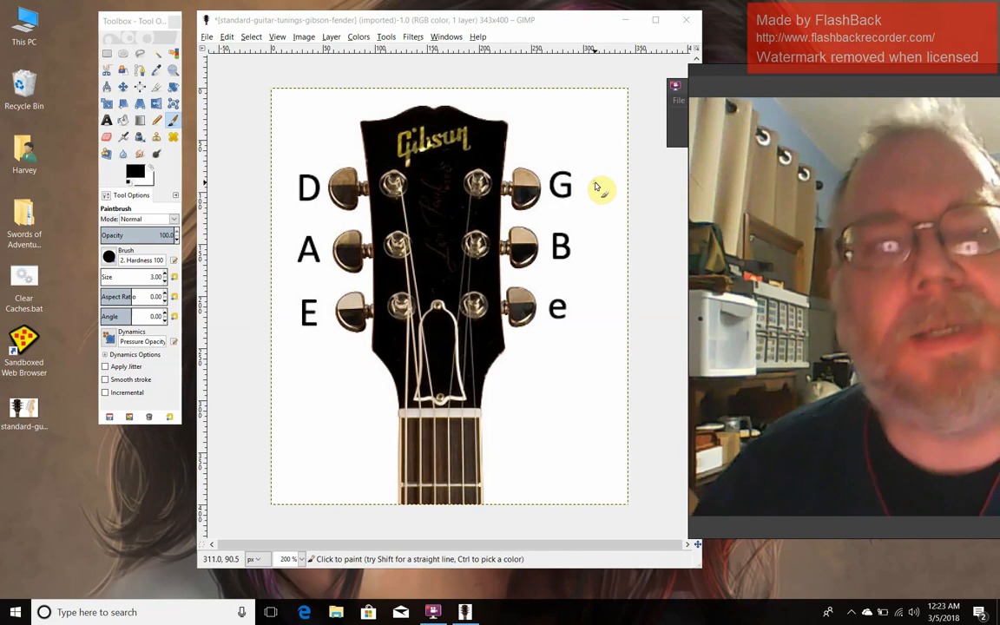
pyautogui.moveTo(603, 192)
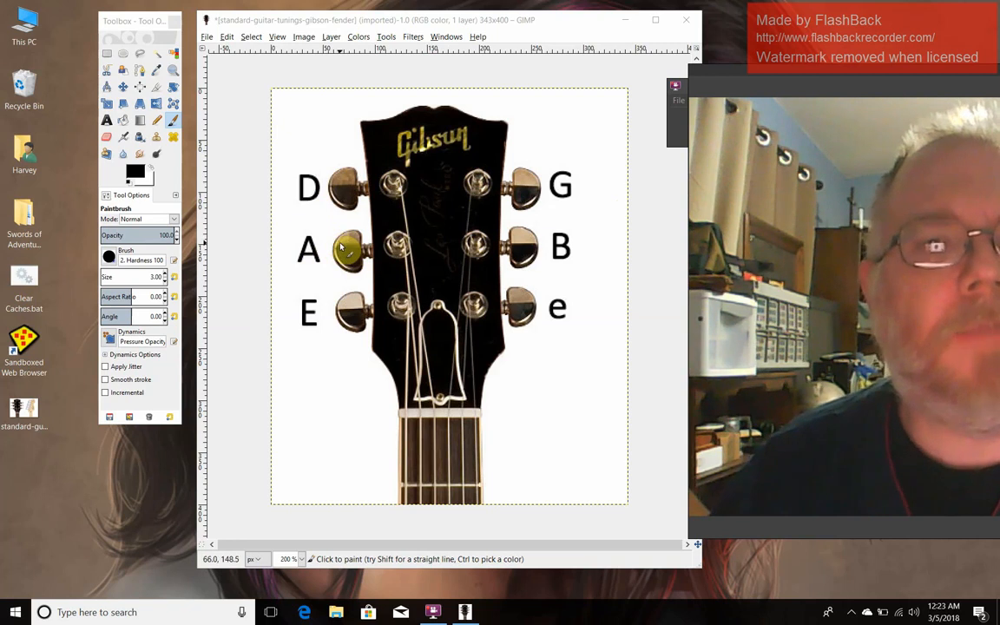
pyautogui.moveTo(310, 315)
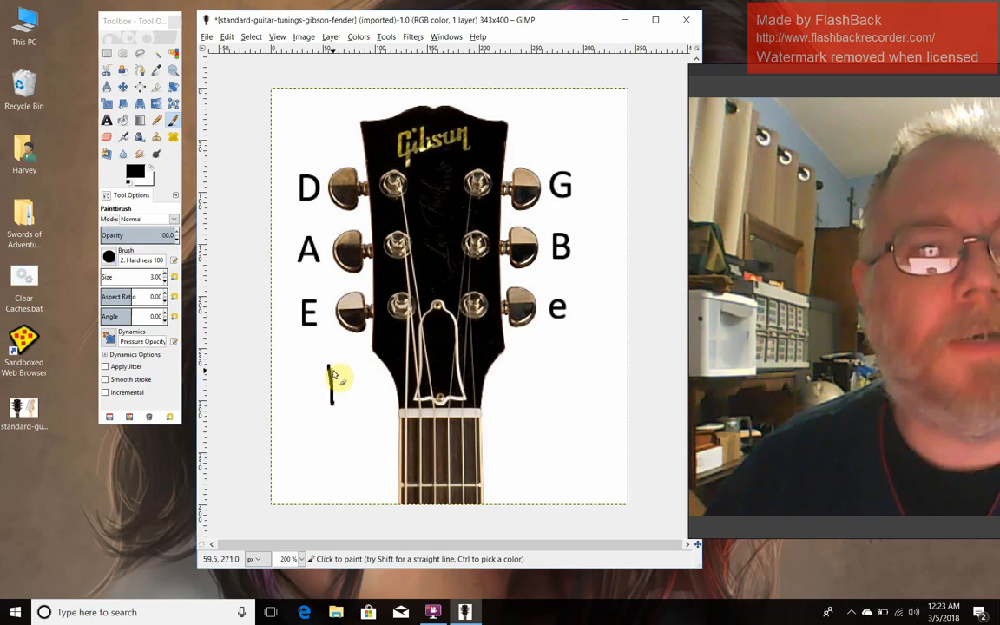
# Step: Paint a freehand black D below the lower-left tuning peg, covering the E
pyautogui.moveTo(334, 382); pyautogui.dragTo(347, 399)
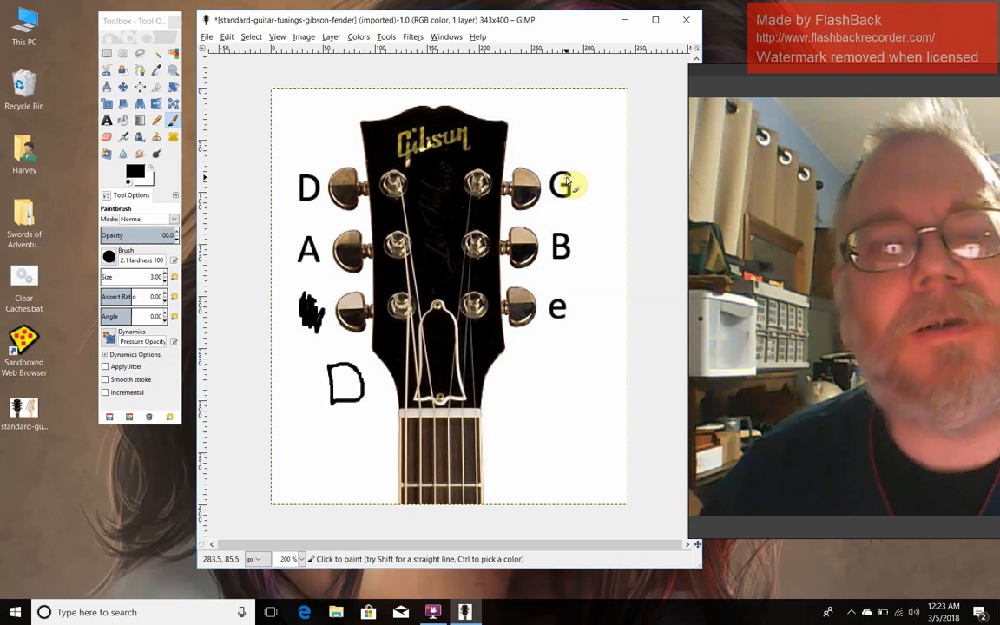
pyautogui.moveTo(564, 182)
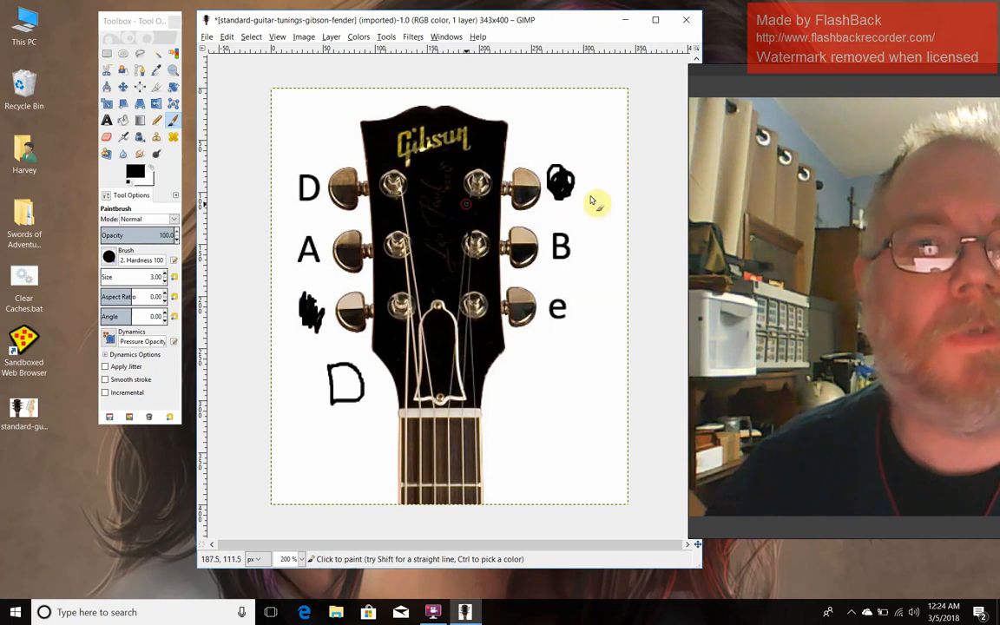
pyautogui.moveTo(590, 247)
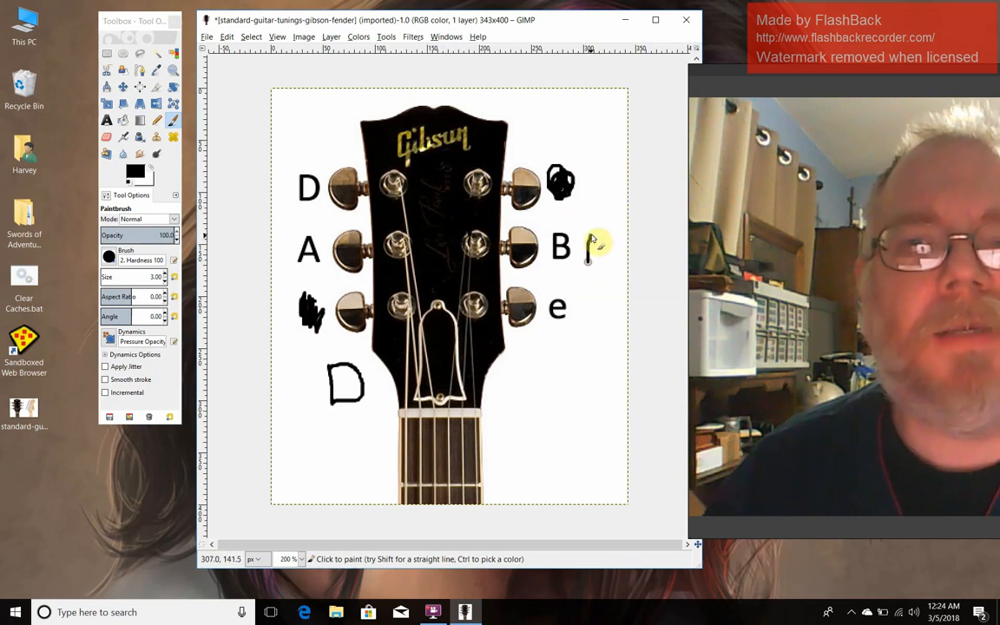
# Step: Paint a black A beside the B note and a D beside the e note
pyautogui.click(599, 247)
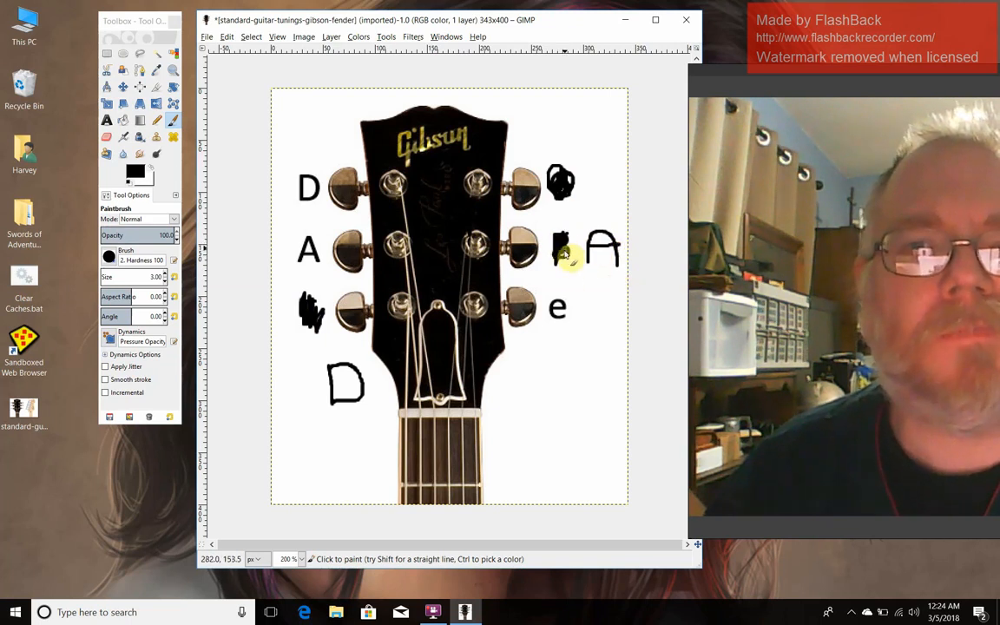
pyautogui.click(588, 308)
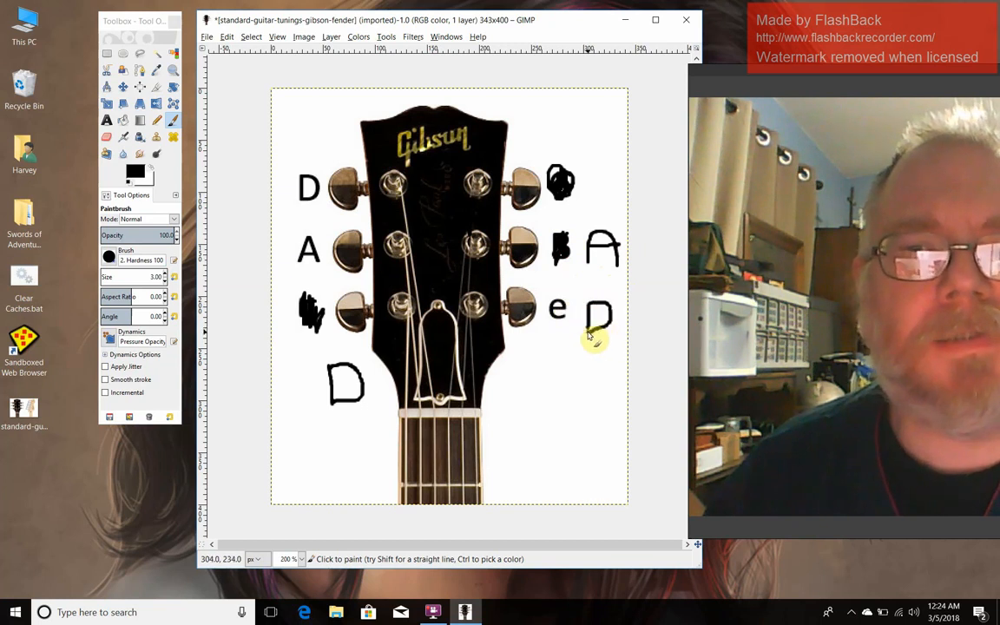
pyautogui.moveTo(560, 306)
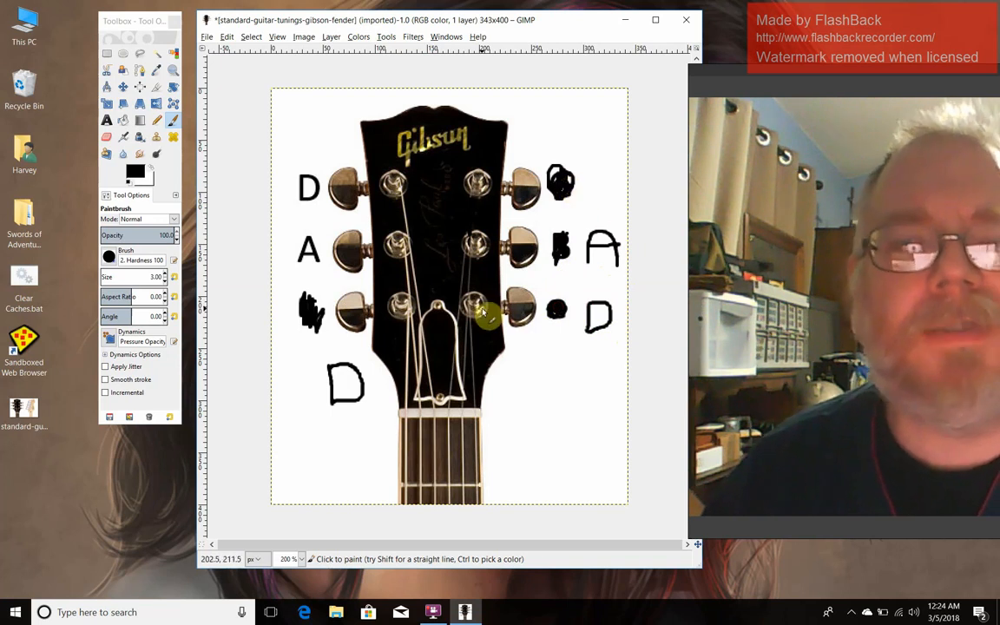
pyautogui.moveTo(323, 215)
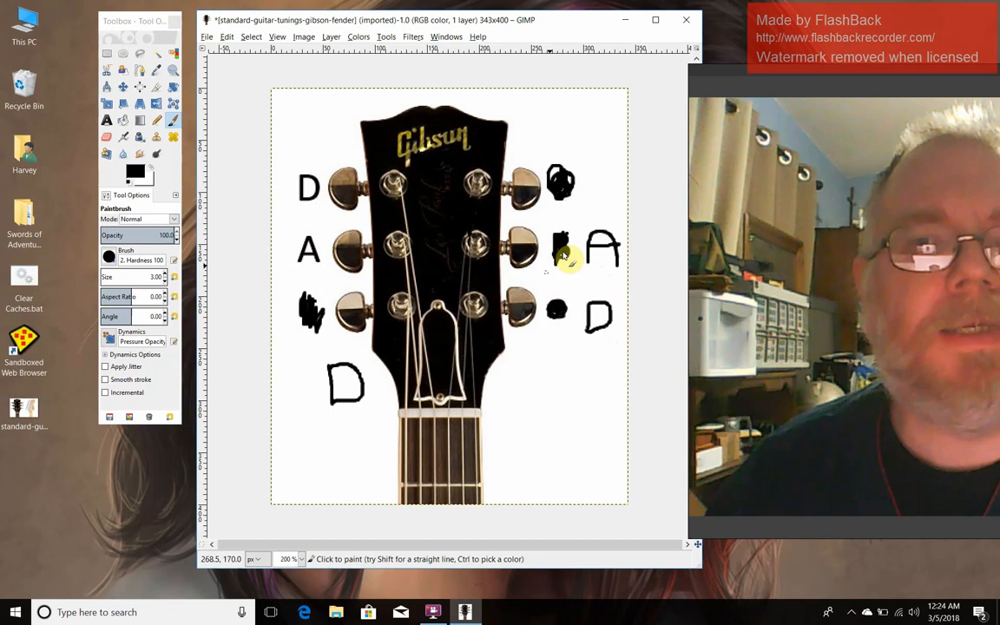
pyautogui.moveTo(590, 347)
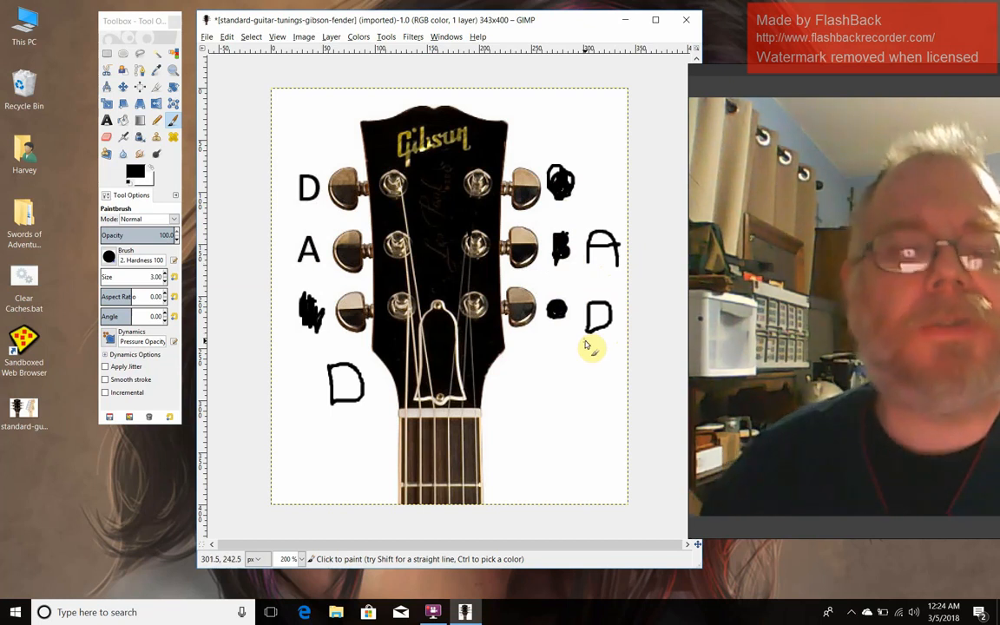
pyautogui.moveTo(604, 356)
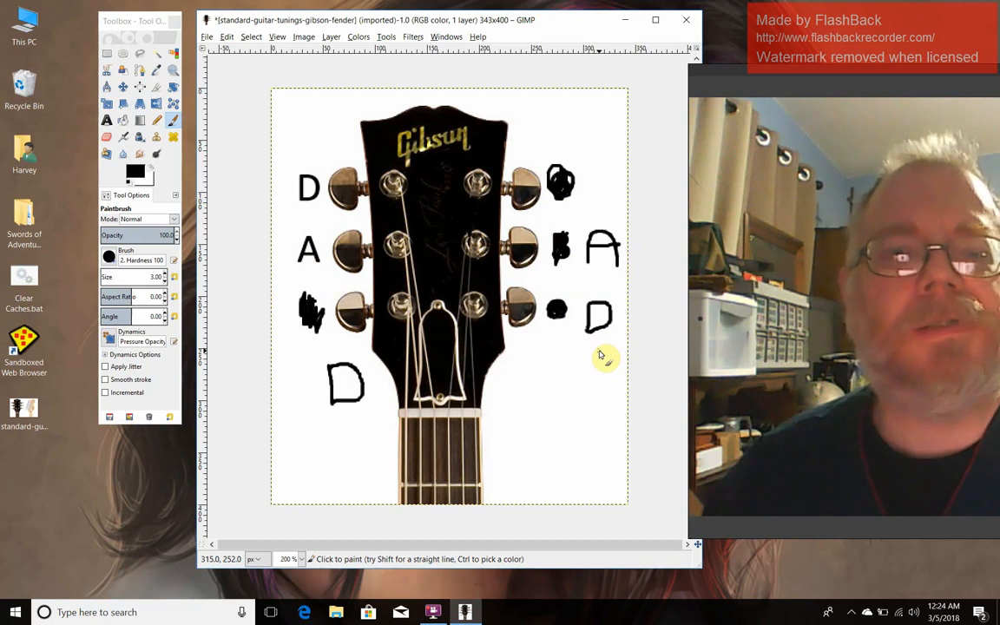
pyautogui.moveTo(597, 352)
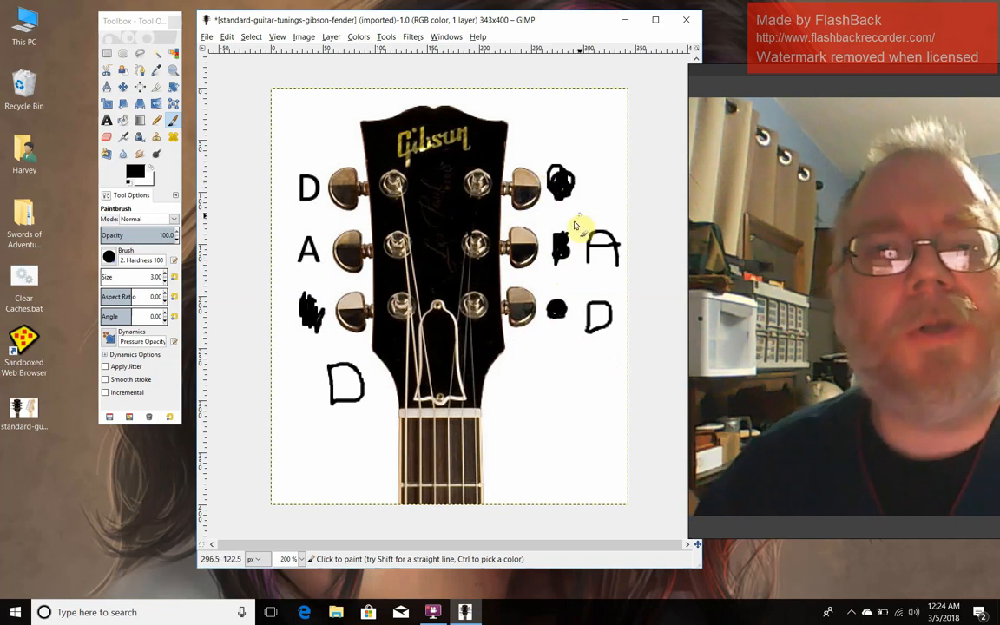
pyautogui.moveTo(590, 266)
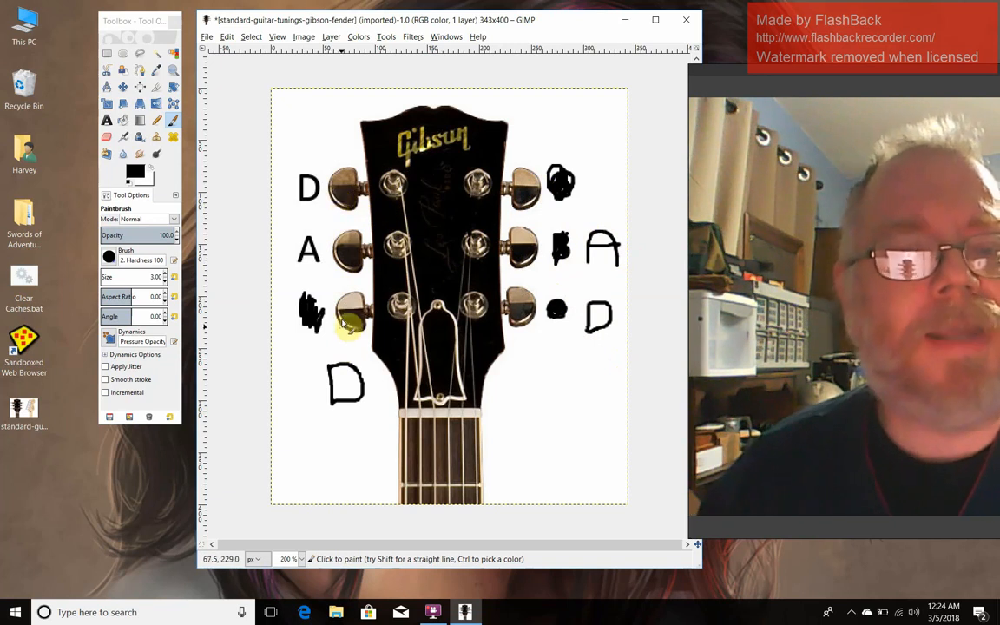
pyautogui.moveTo(431, 269)
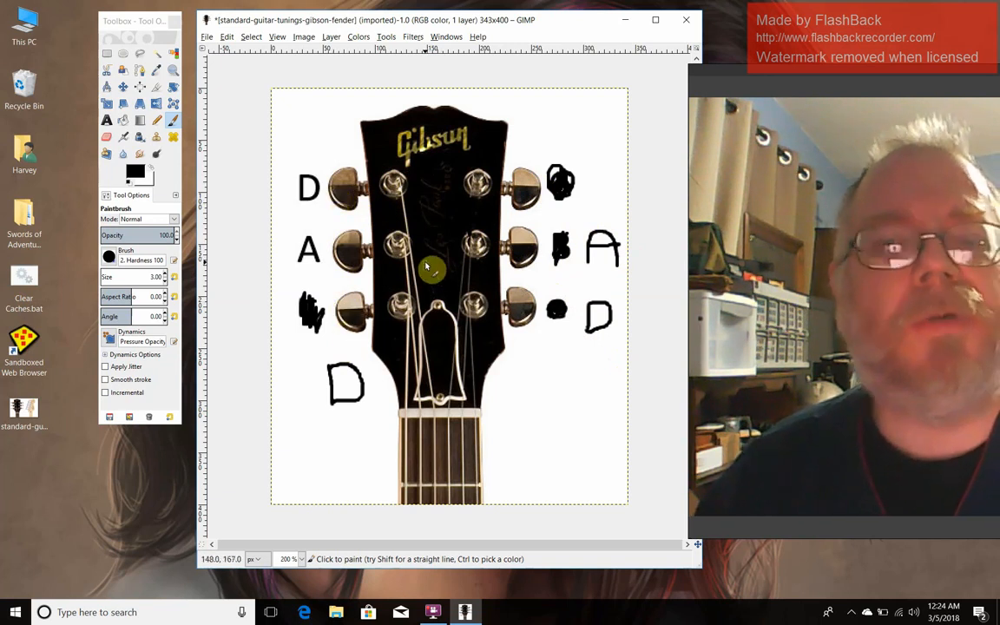
pyautogui.moveTo(421, 260)
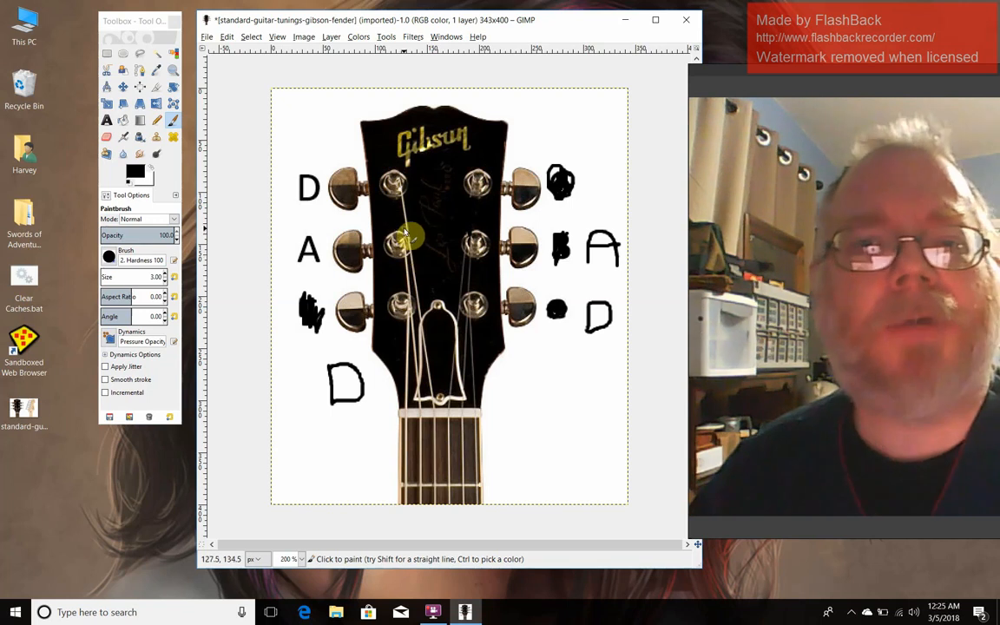
pyautogui.moveTo(416, 234)
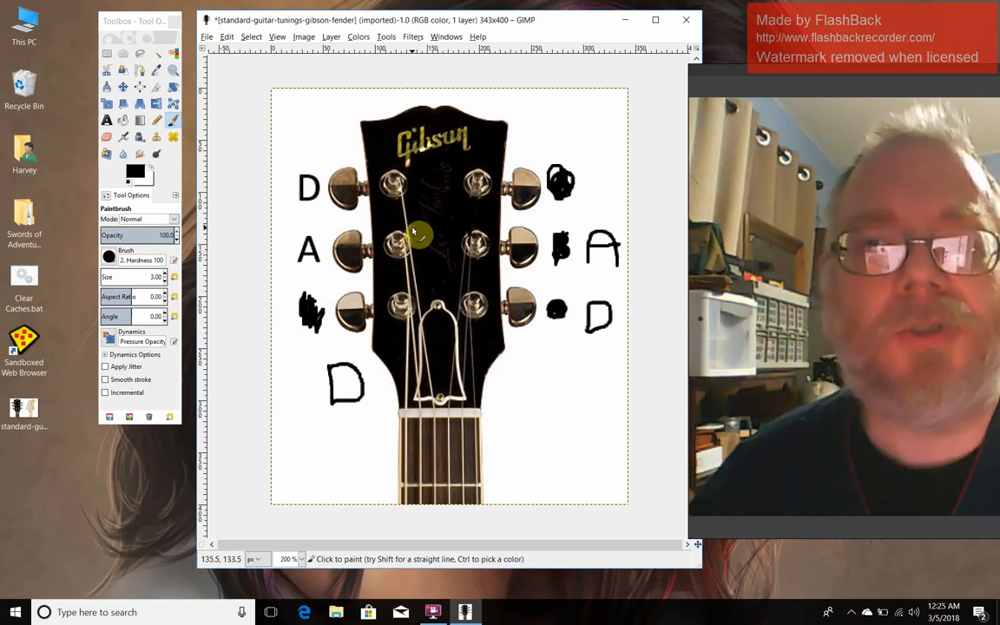
pyautogui.moveTo(363, 230)
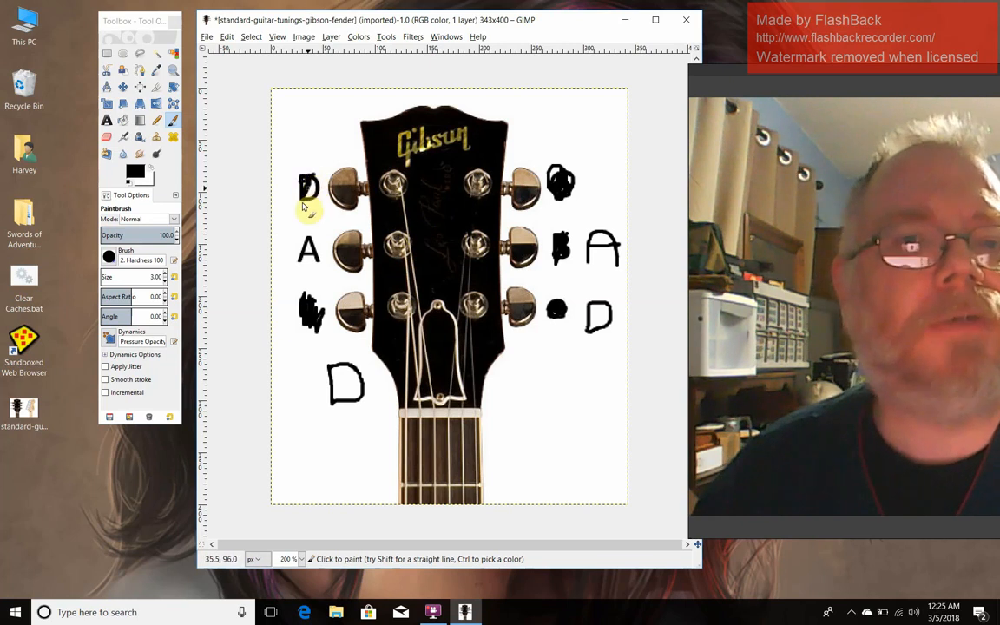
# Step: Brush black strokes over the D and A labels by the upper-left pegs
pyautogui.moveTo(308, 209); pyautogui.dragTo(308, 260)
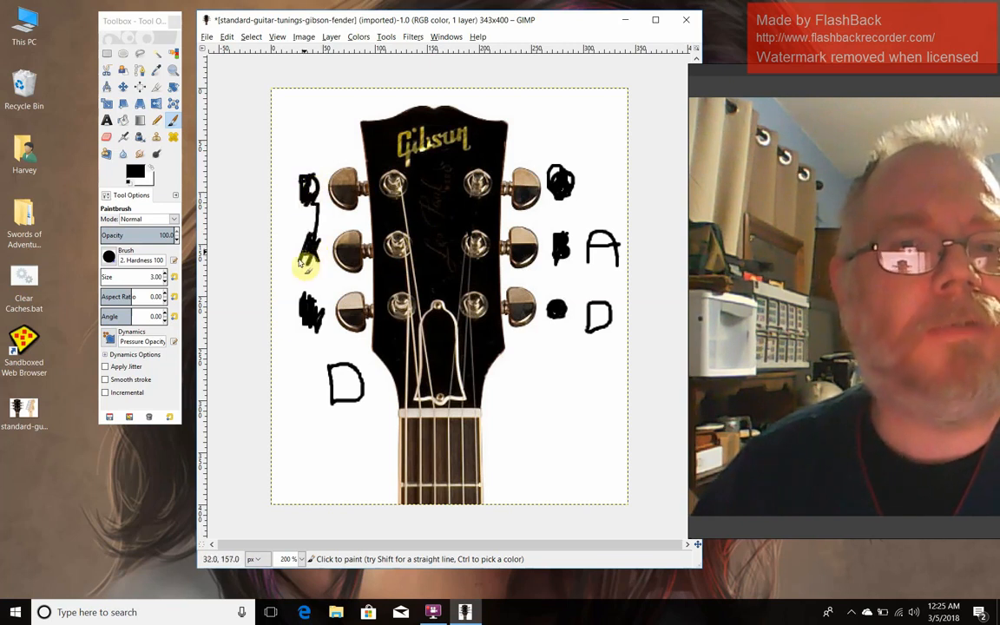